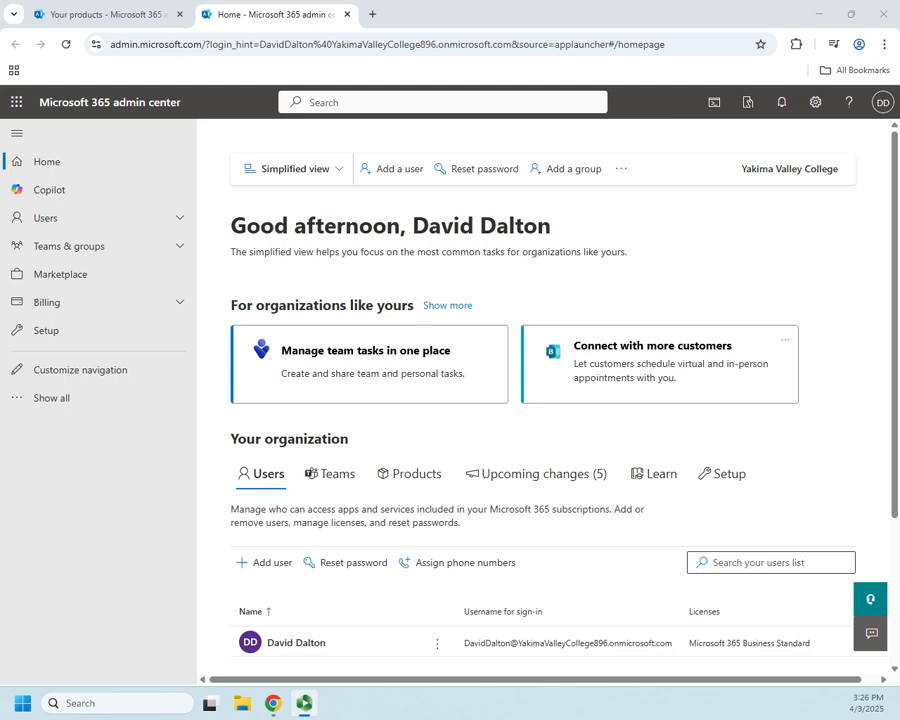
mouse_move(654, 473)
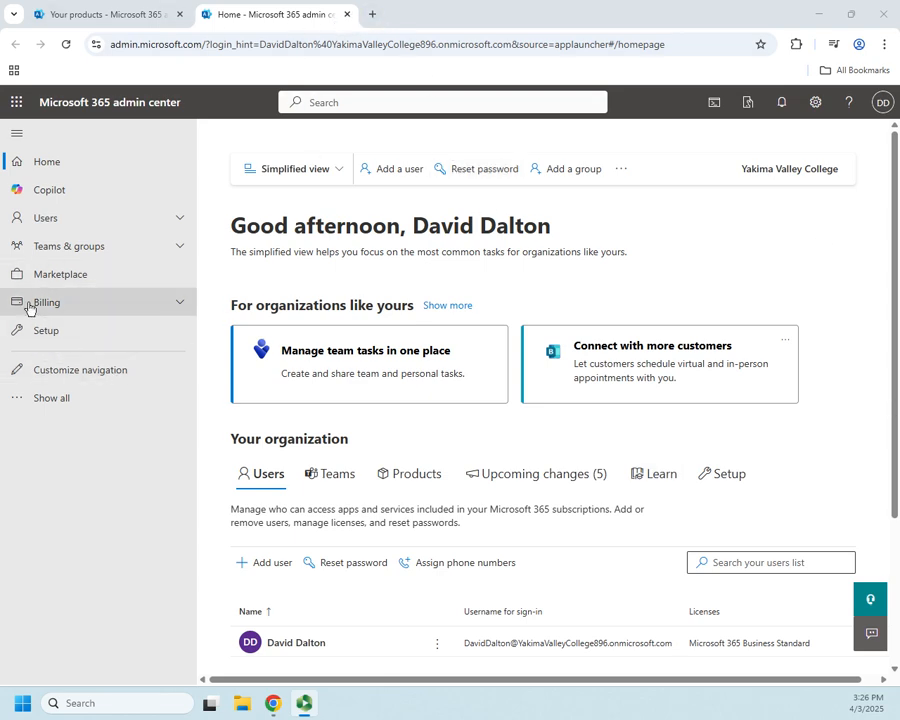
- Go to Billing > Your products to list the organization's subscriptions
click(47, 302)
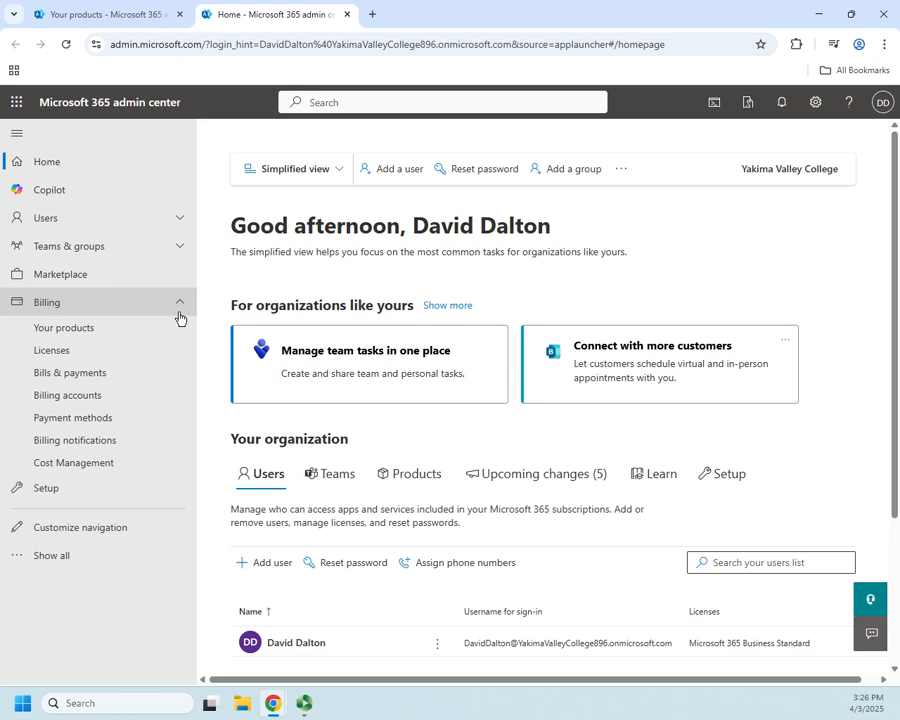
mouse_move(64, 327)
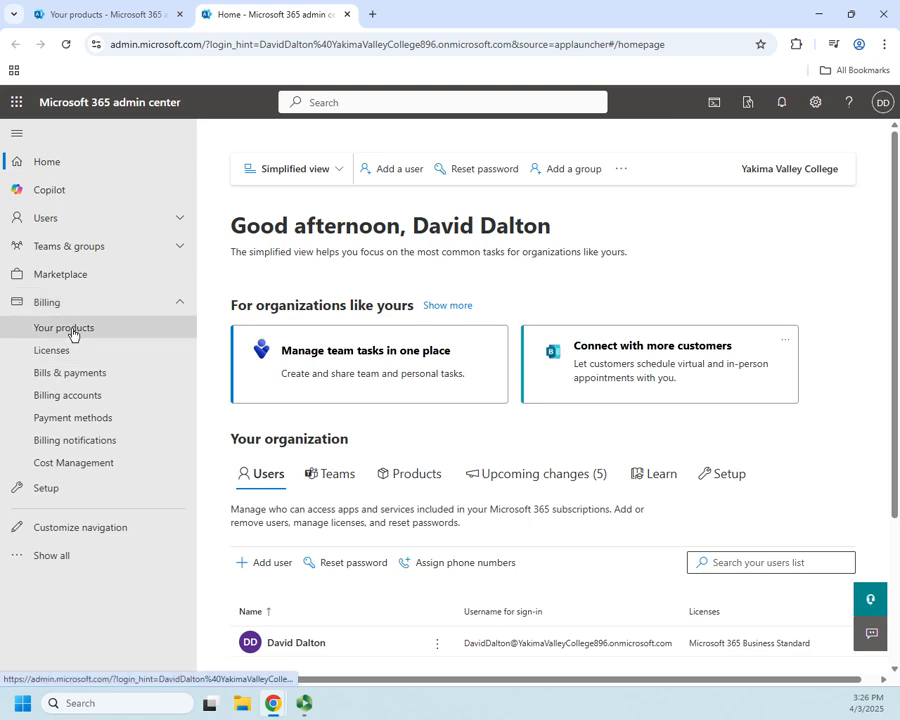
click(64, 327)
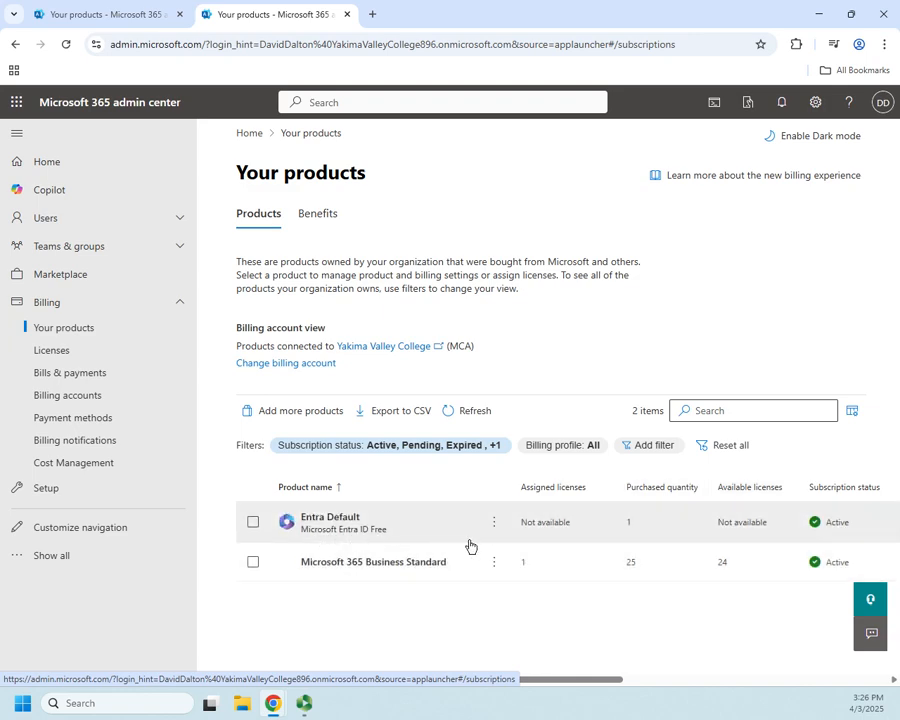
mouse_move(434, 538)
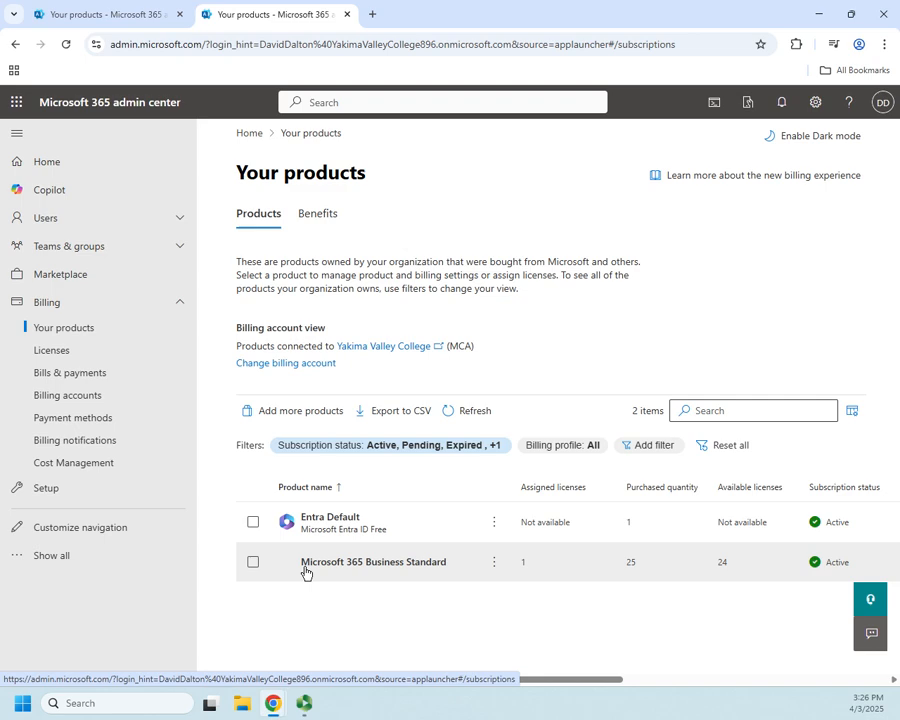
mouse_move(441, 570)
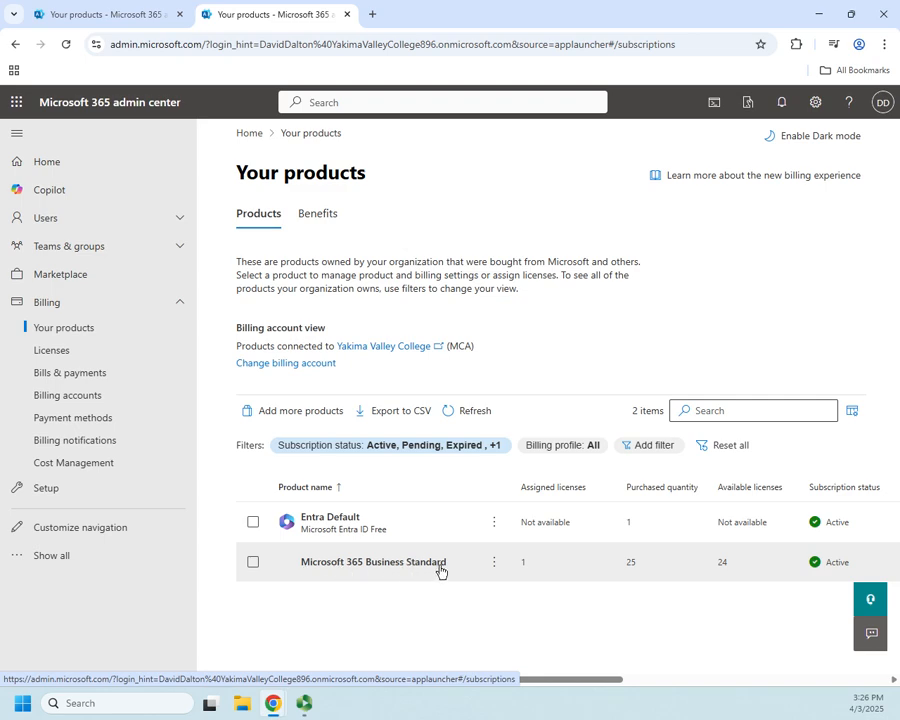
mouse_move(789, 574)
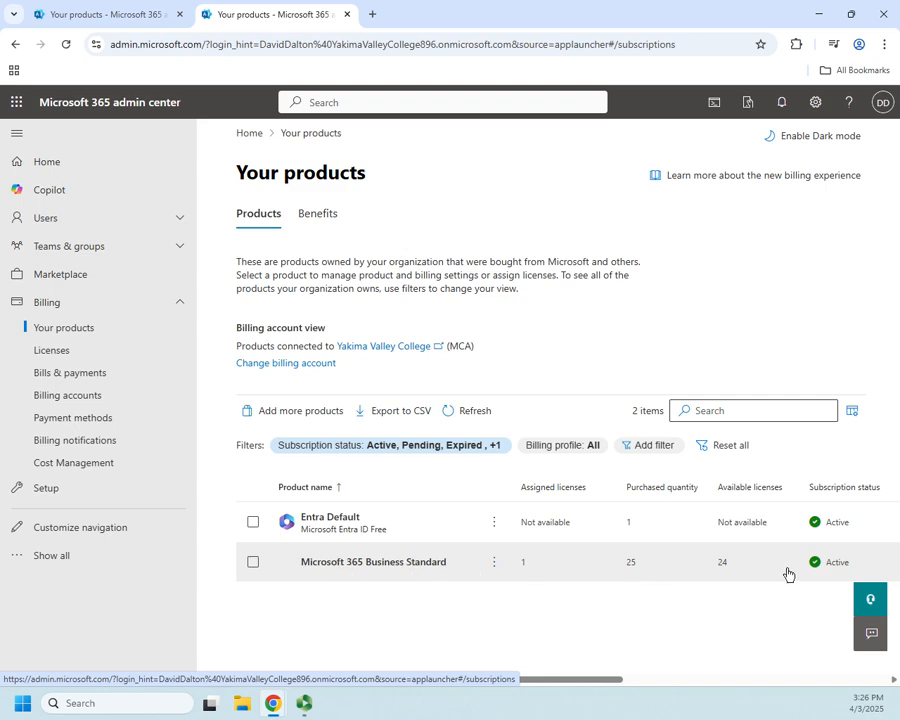
mouse_move(532, 574)
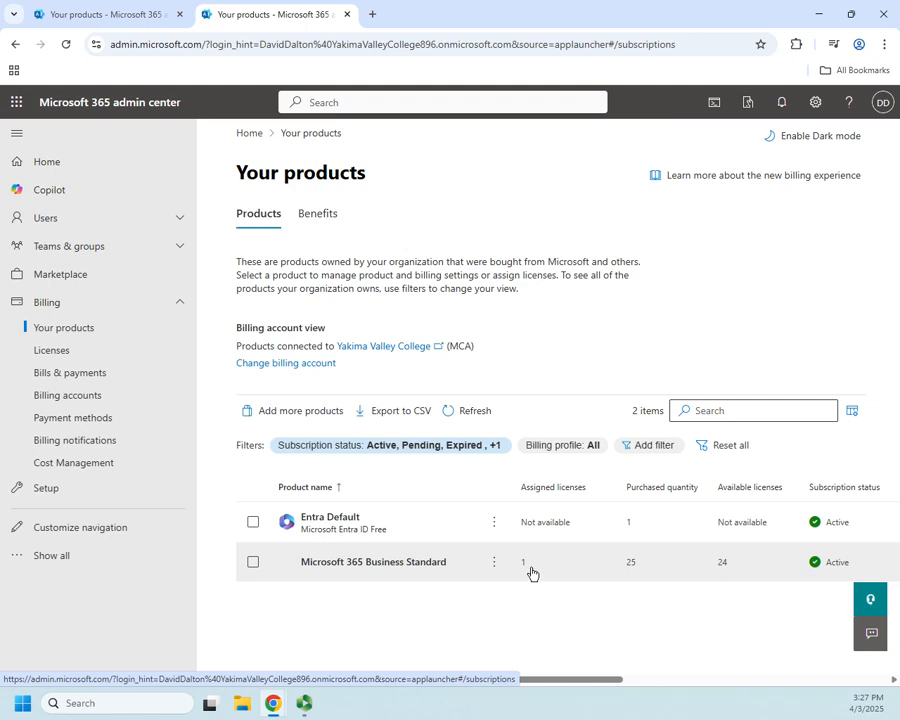
mouse_move(717, 551)
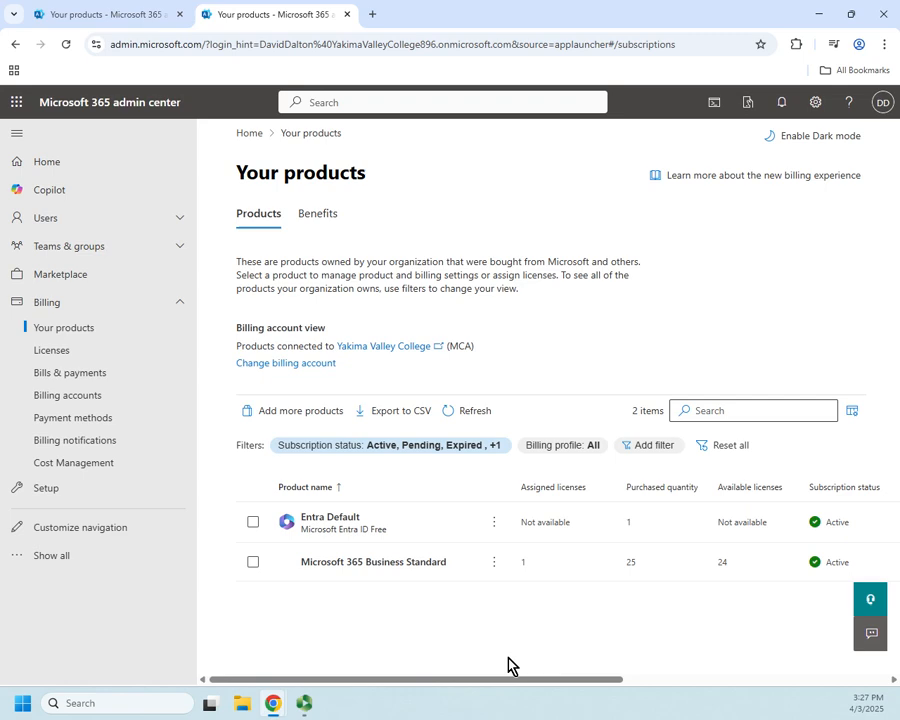
- Set recurring billing for Microsoft 365 Business Standard to Off so the trial expires April 30, 2025
click(494, 561)
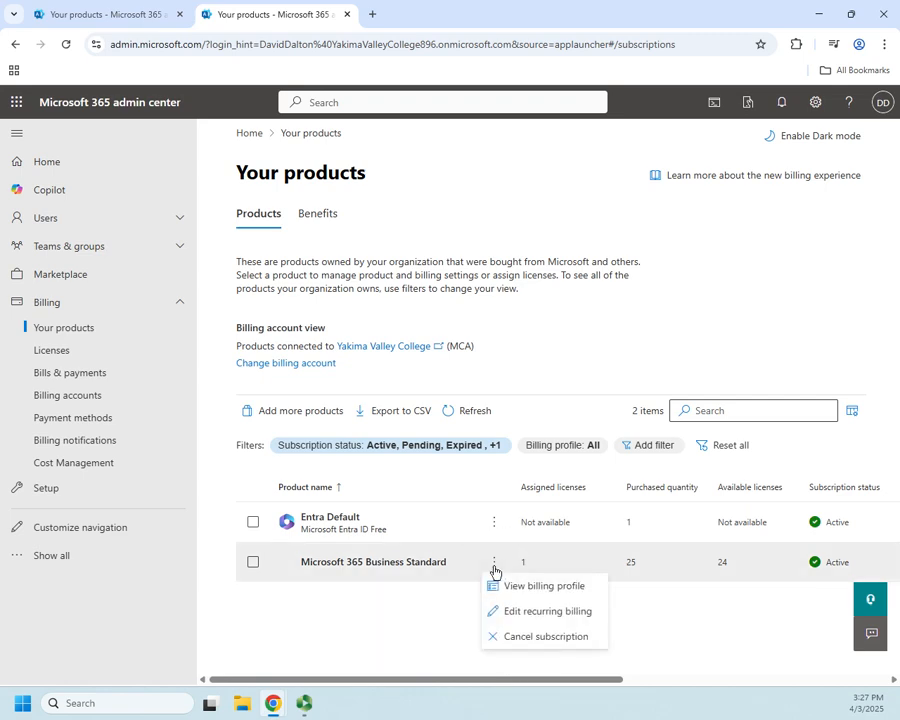
mouse_move(579, 611)
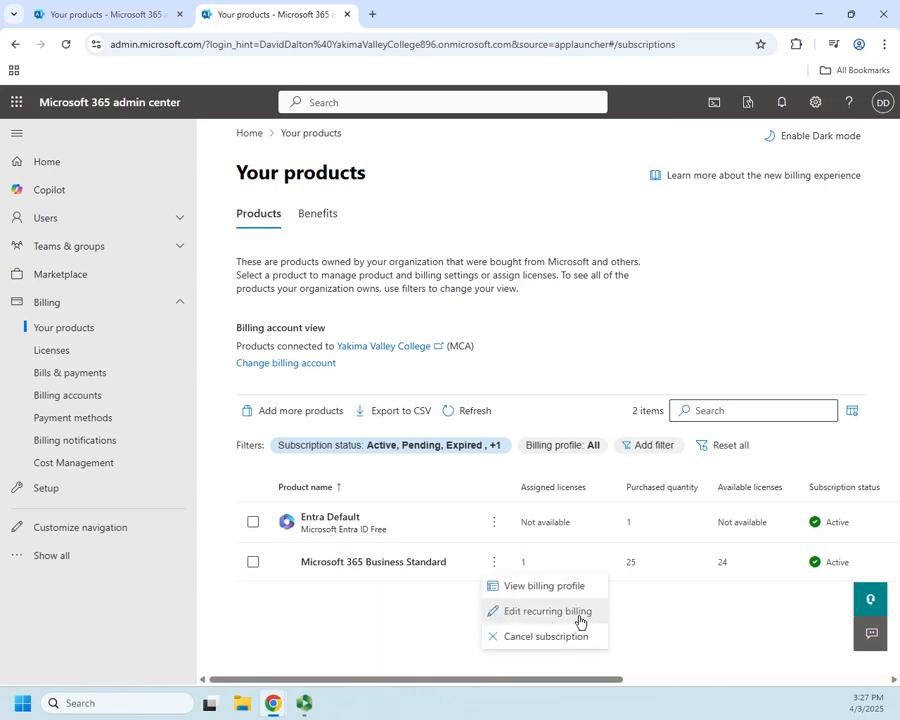
click(548, 611)
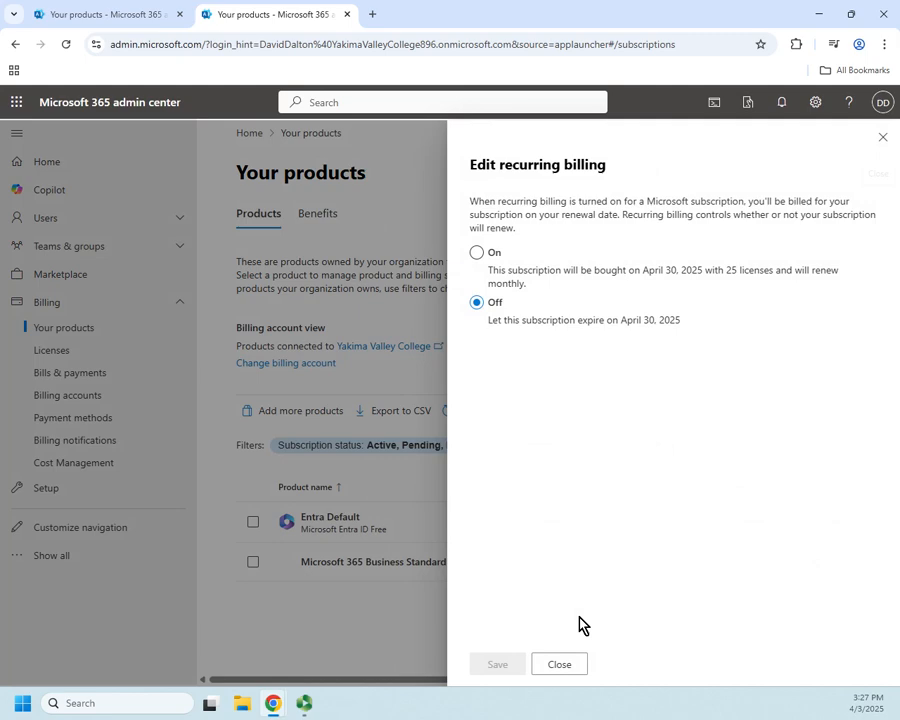
mouse_move(503, 293)
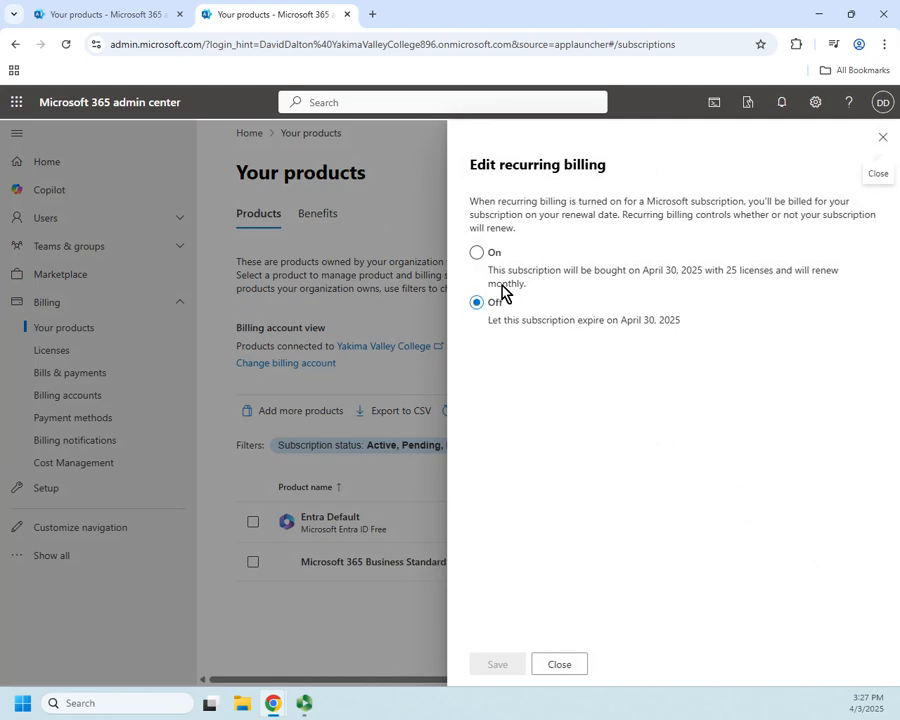
click(477, 252)
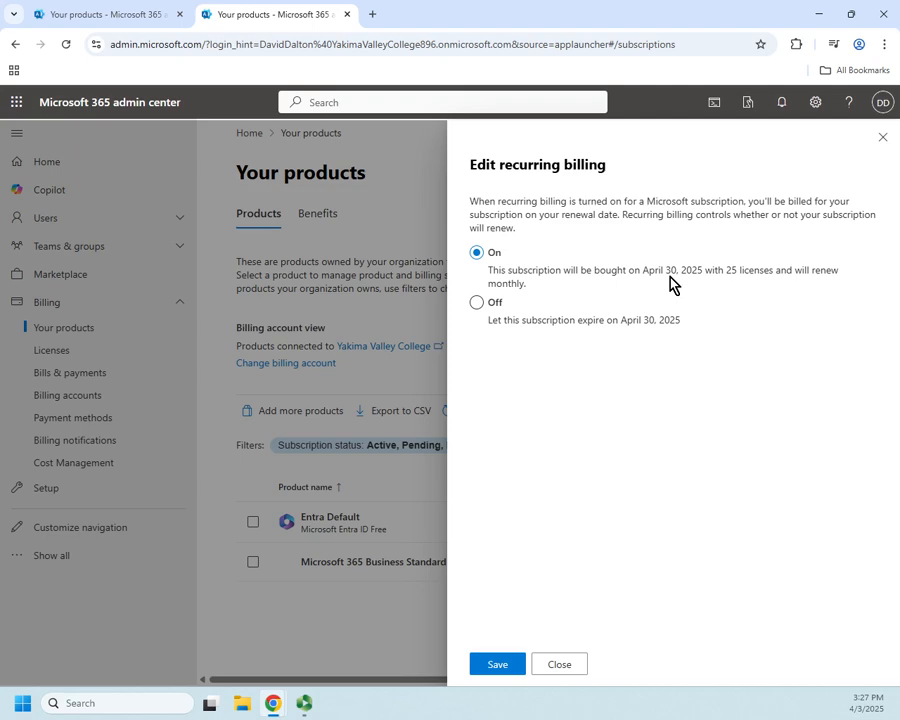
mouse_move(758, 290)
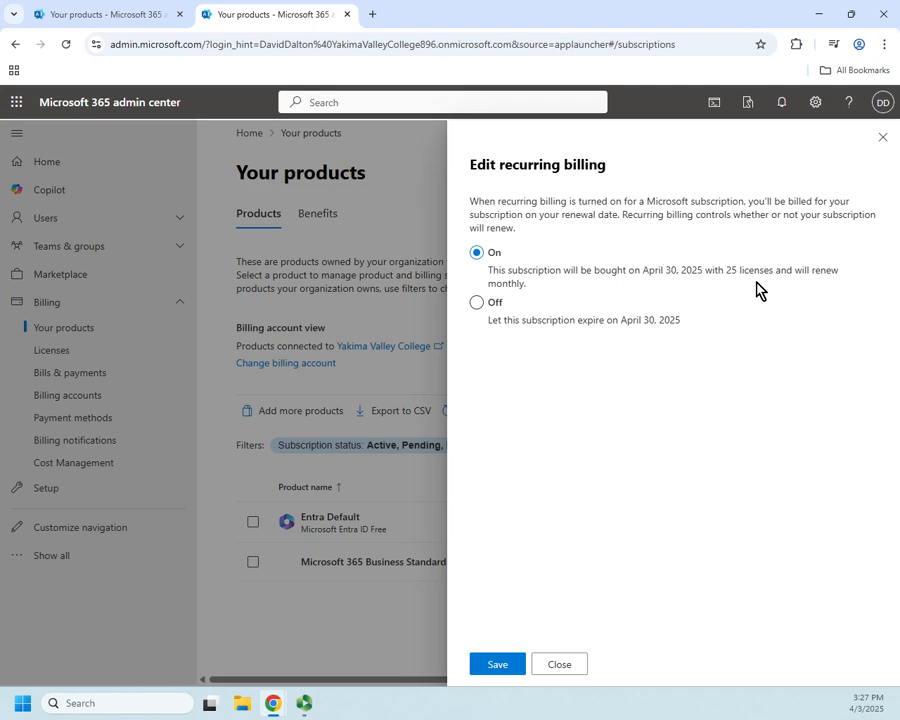
mouse_move(585, 212)
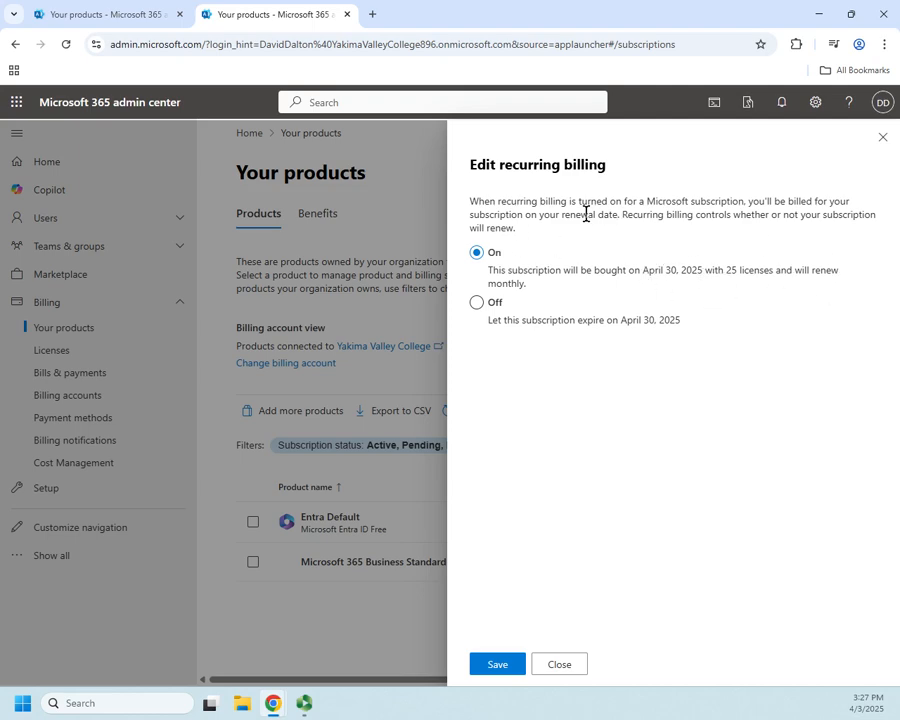
click(477, 303)
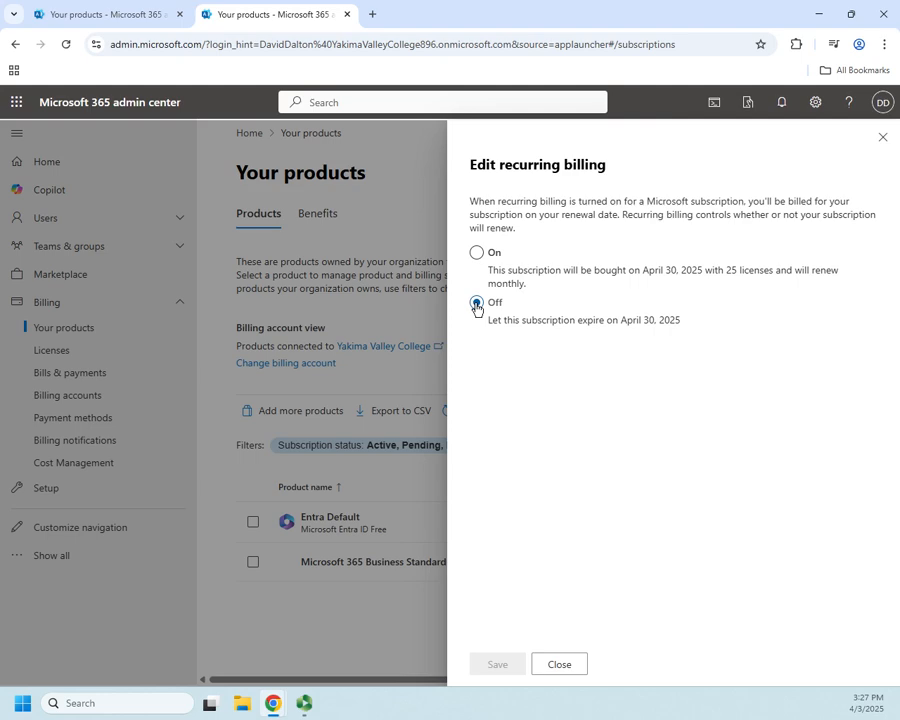
click(477, 252)
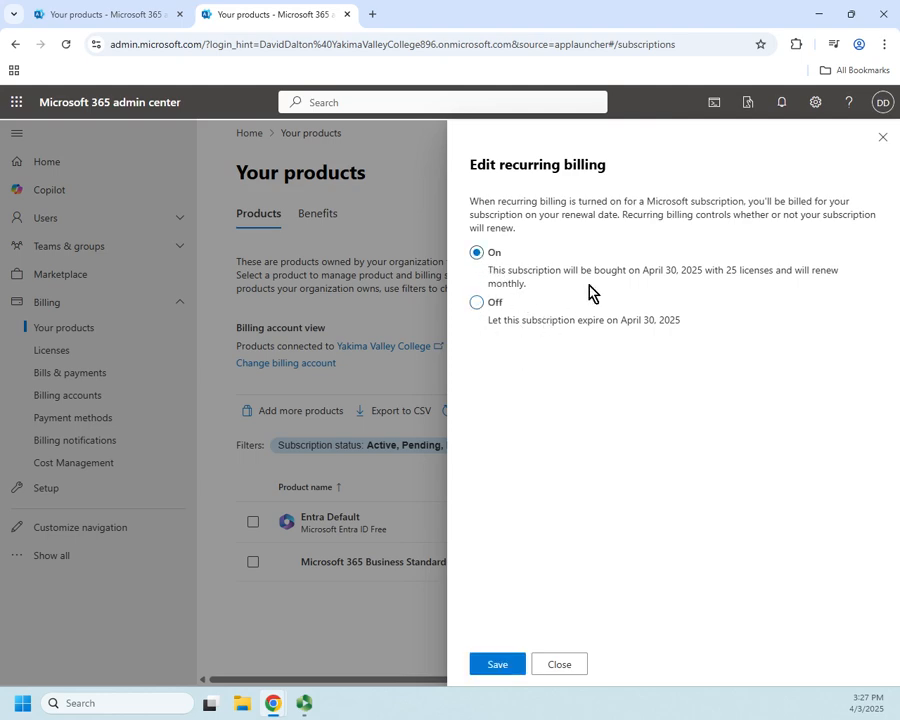
mouse_move(705, 280)
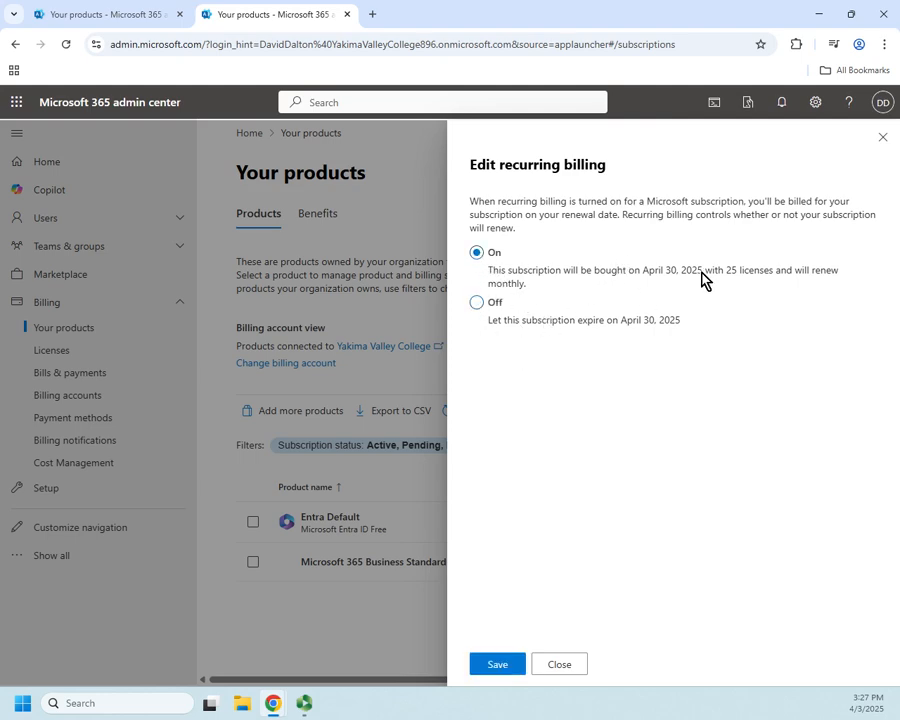
mouse_move(445, 302)
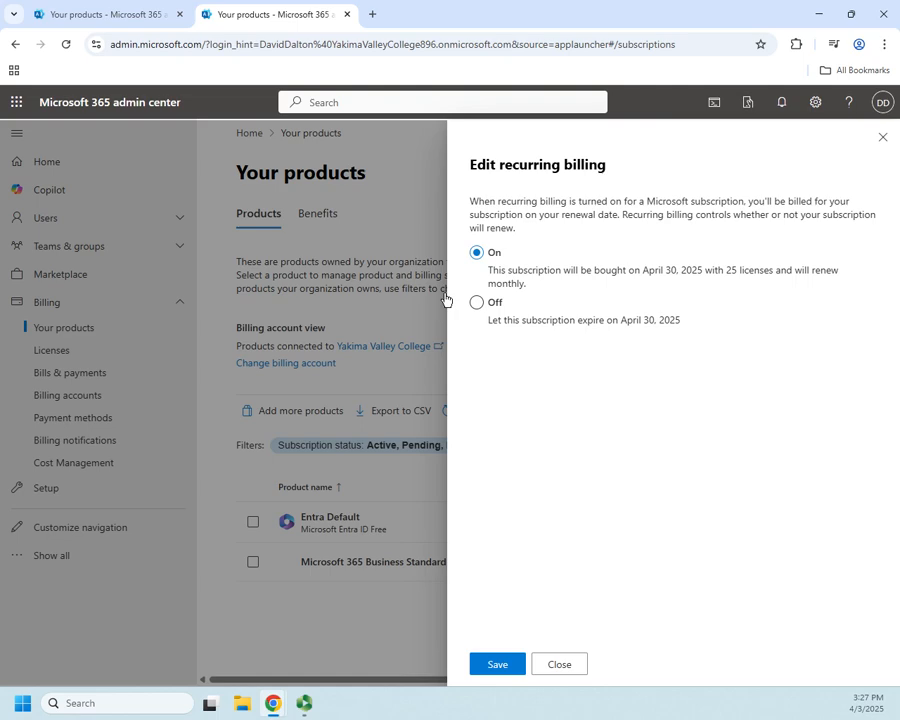
click(477, 302)
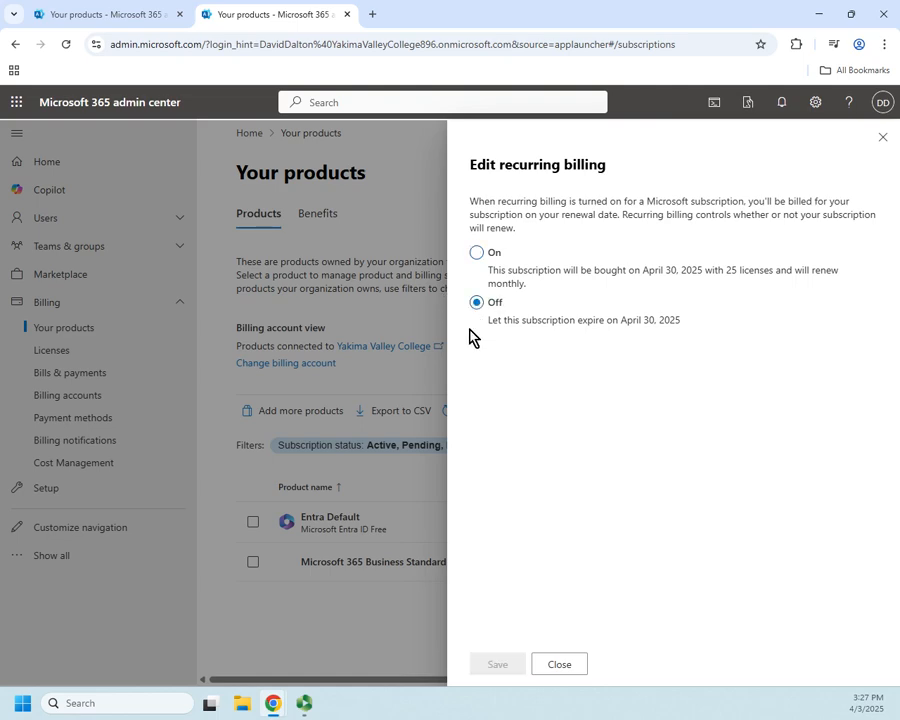
mouse_move(530, 345)
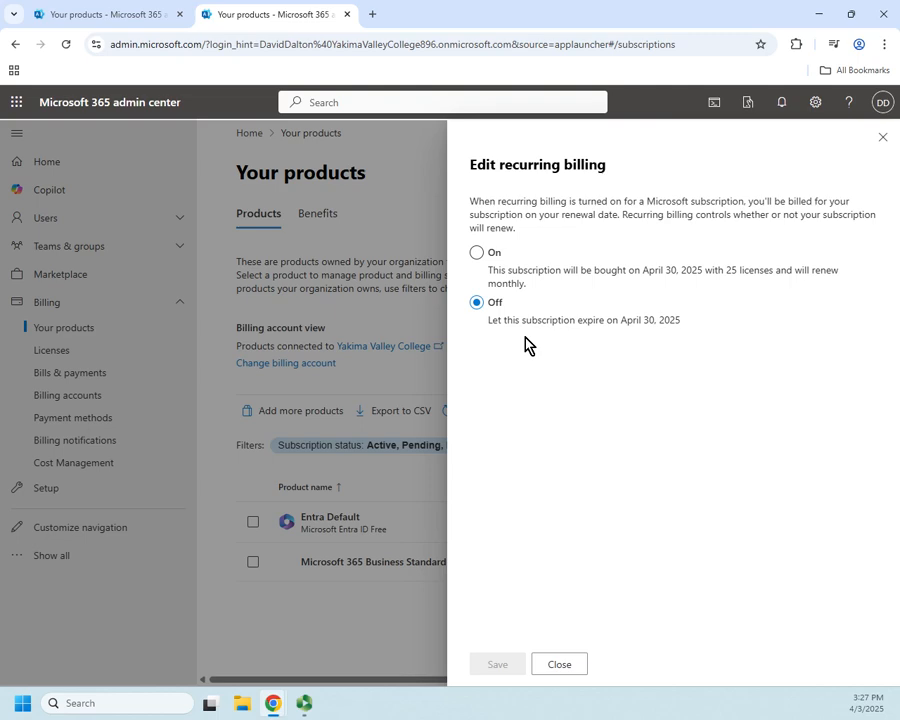
mouse_move(595, 140)
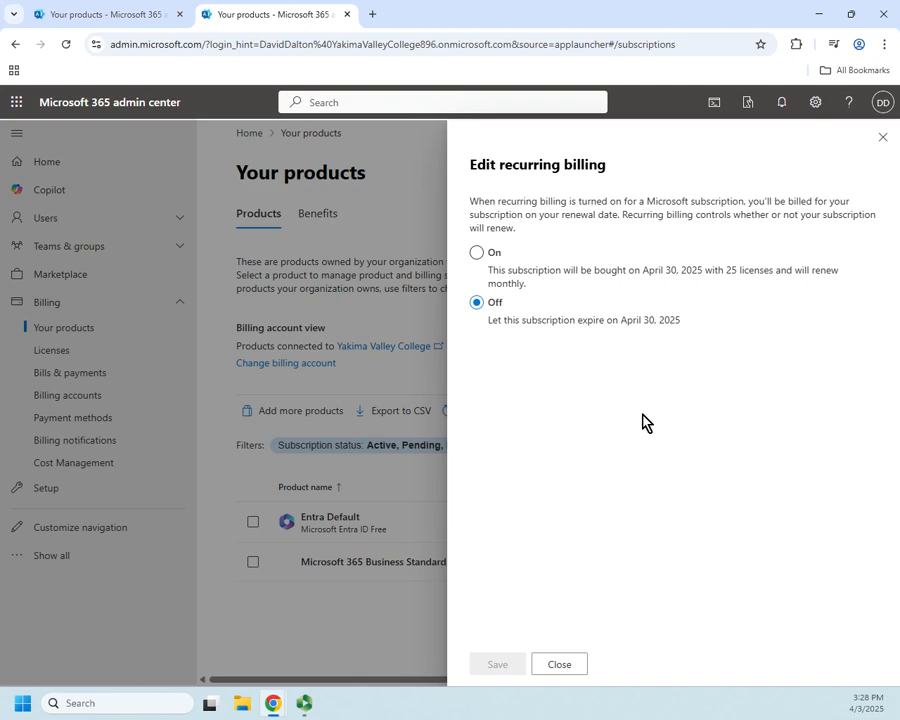
mouse_move(670, 297)
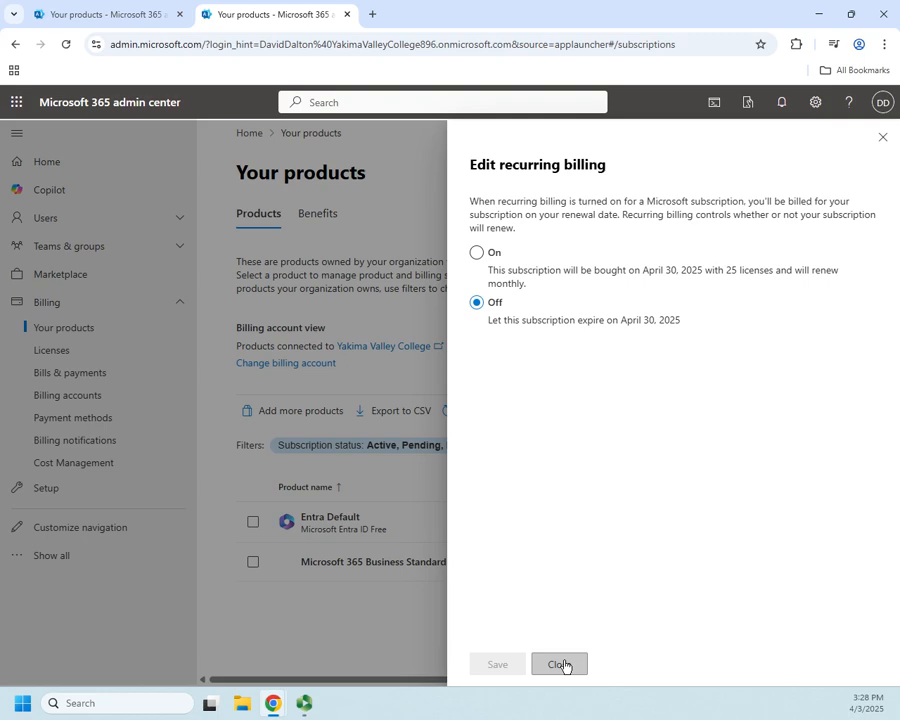
click(558, 664)
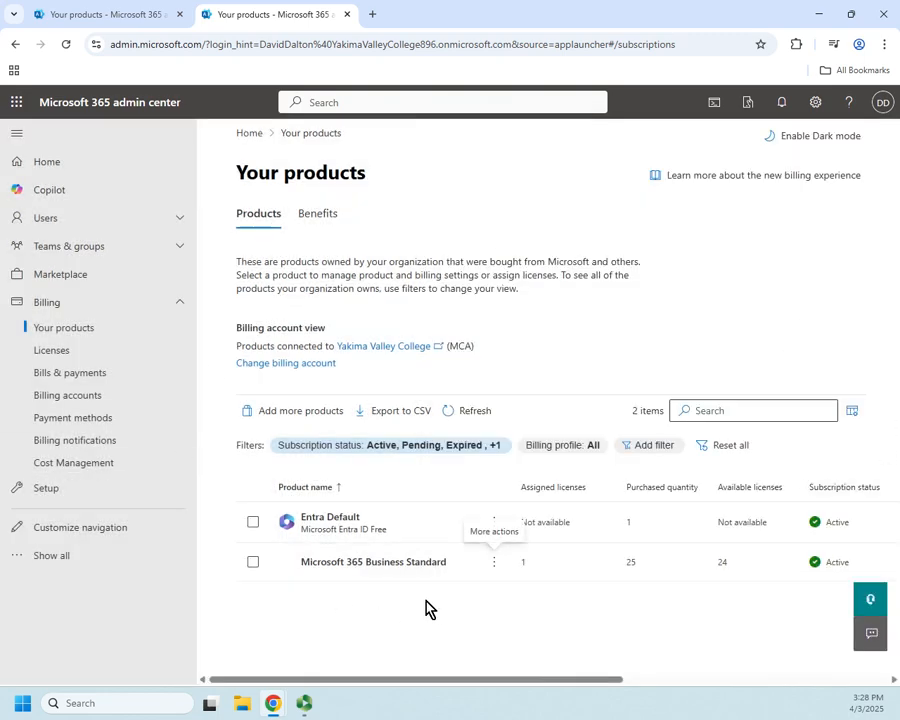
mouse_move(363, 570)
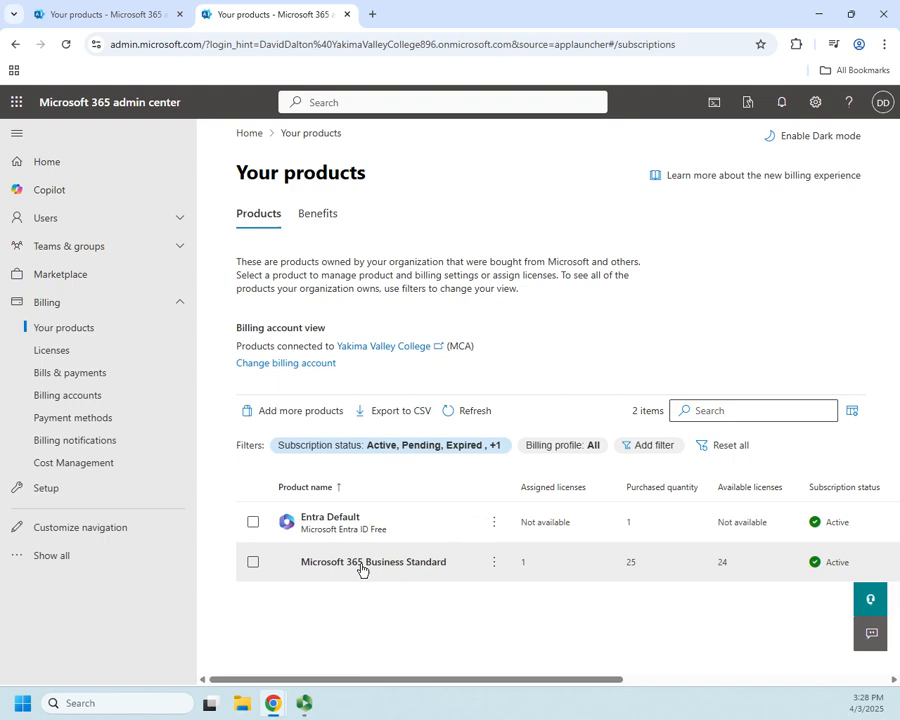
mouse_move(388, 573)
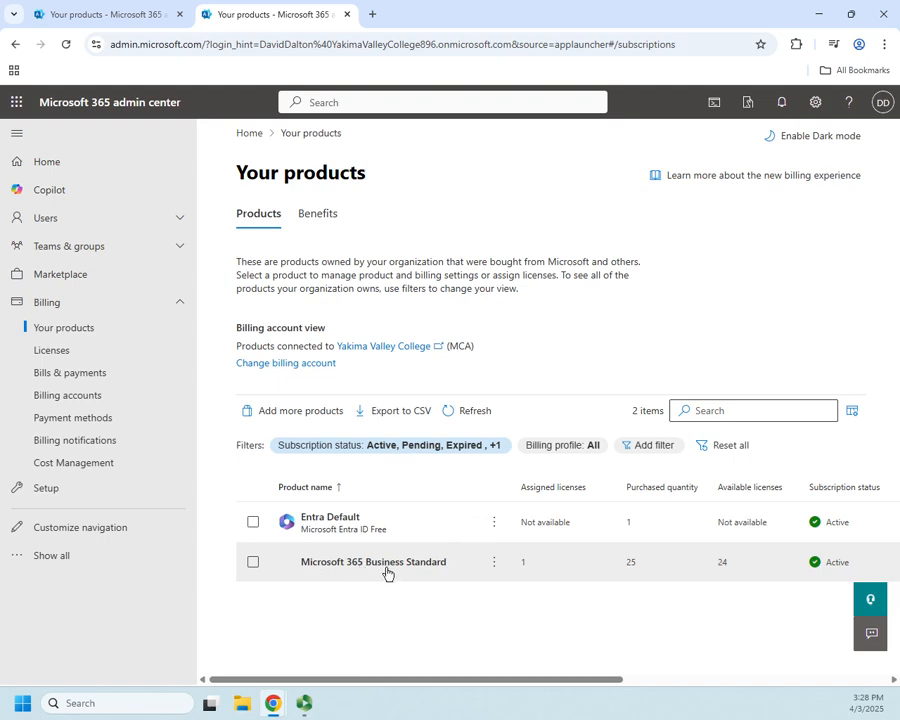
- Show the Microsoft 365 Business Standard subscription details page
click(372, 561)
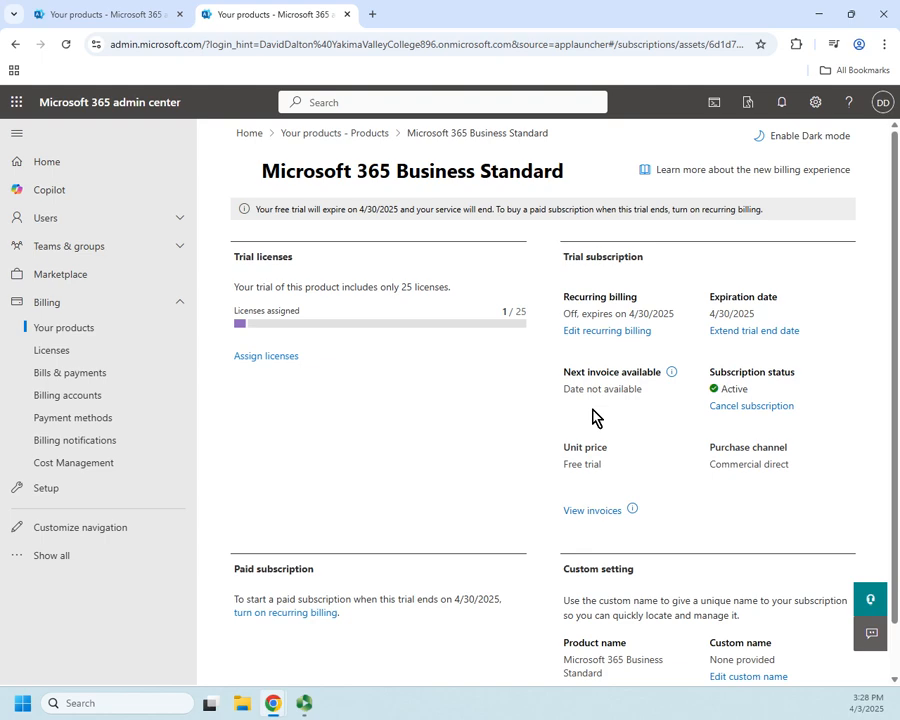
mouse_move(511, 429)
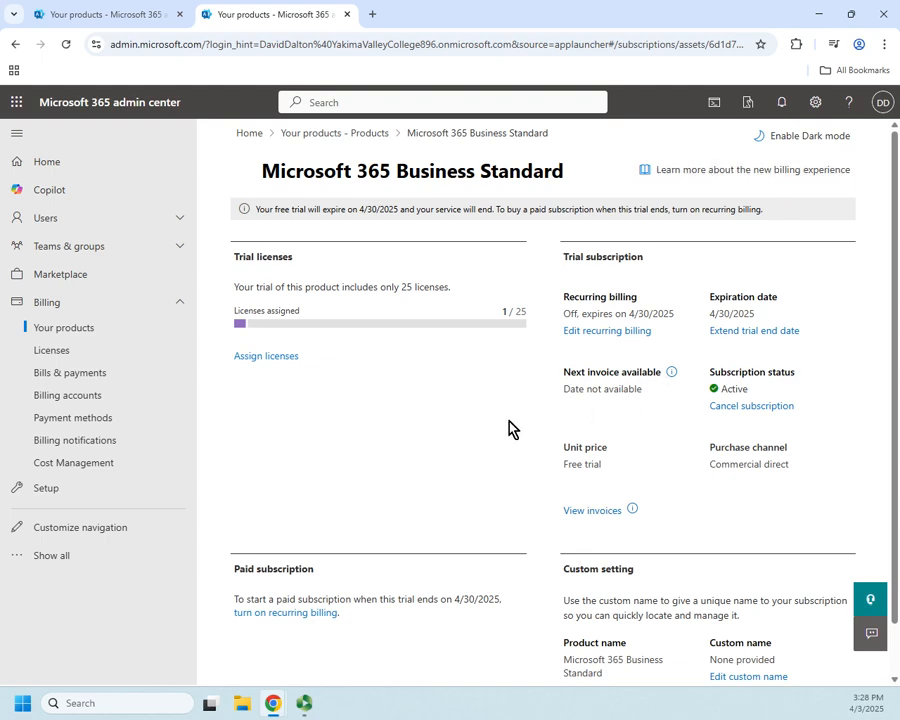
mouse_move(721, 523)
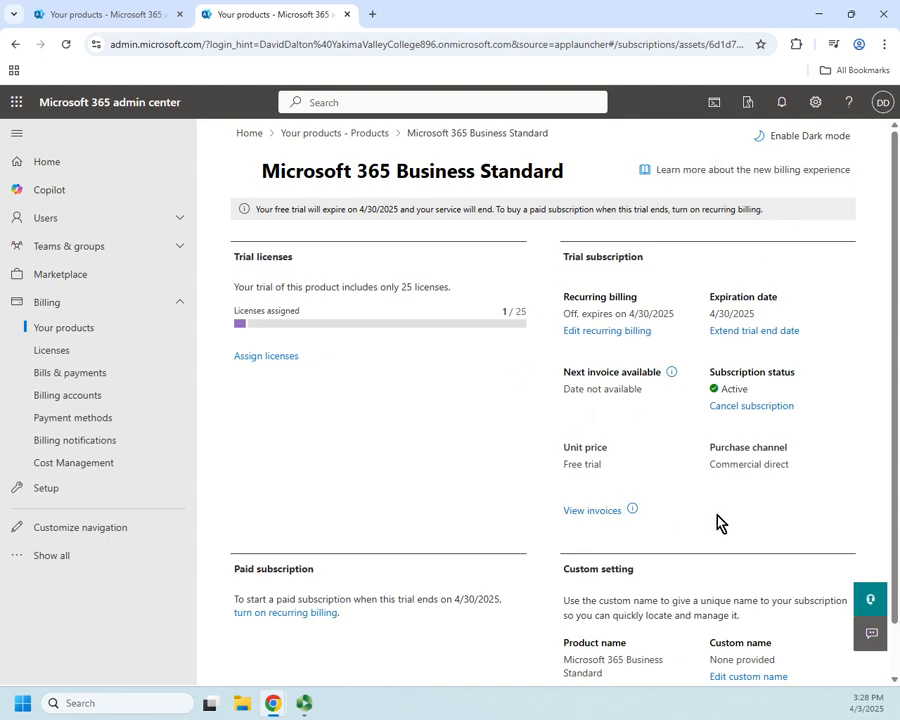
mouse_move(607, 331)
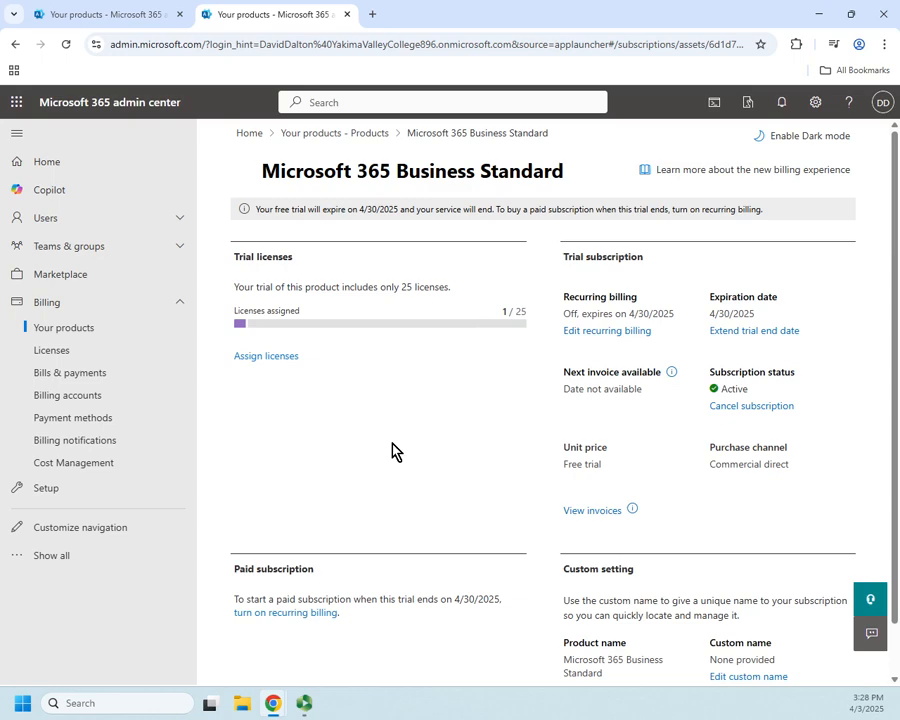
- Scroll the details page to the expiration date and extend-trial options
scroll(down, 3)
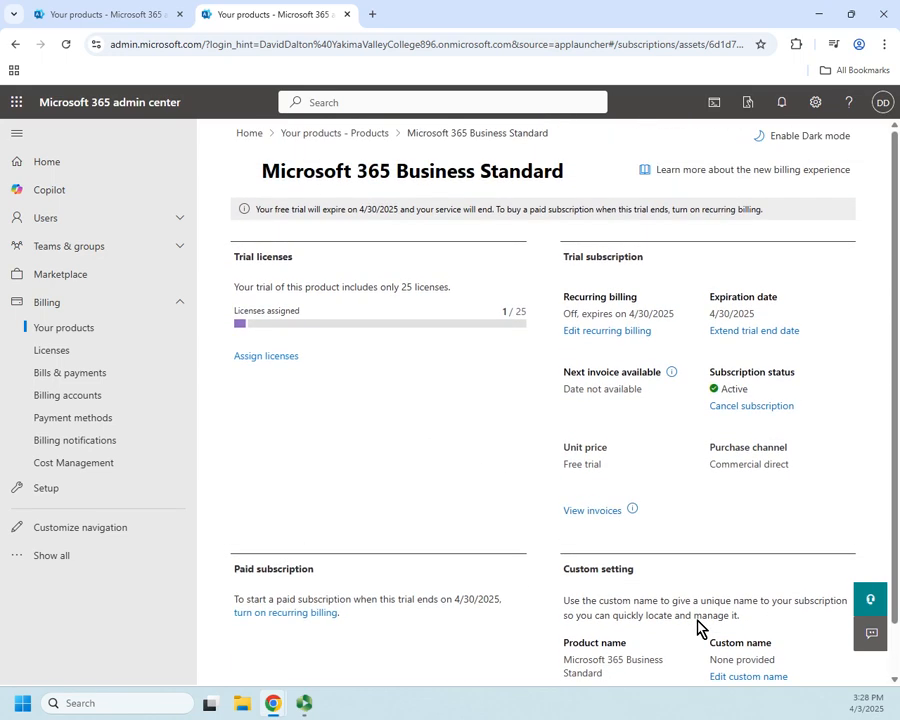
mouse_move(798, 351)
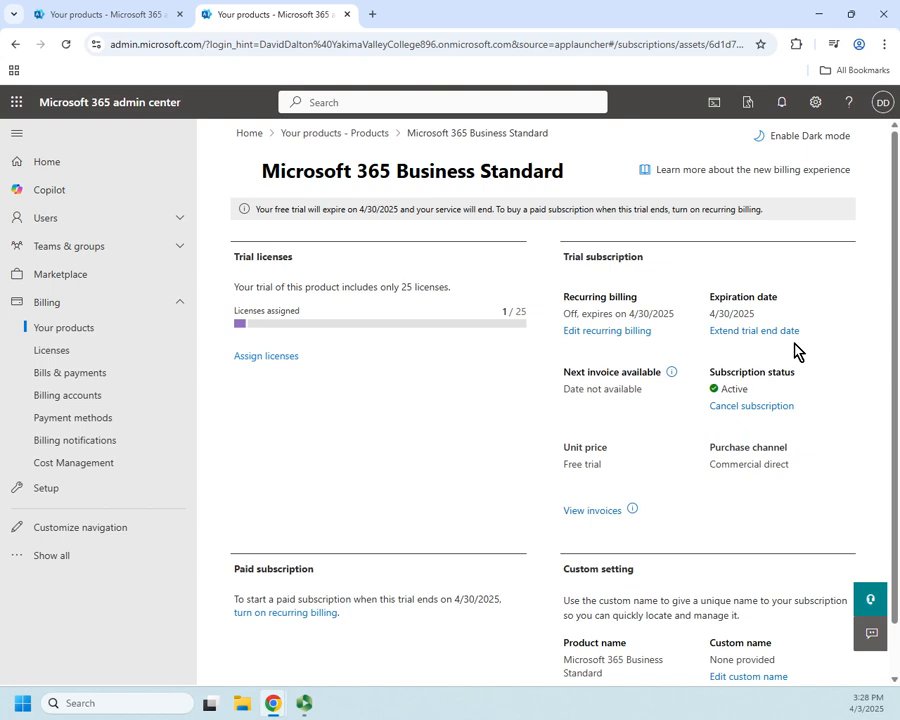
mouse_move(790, 351)
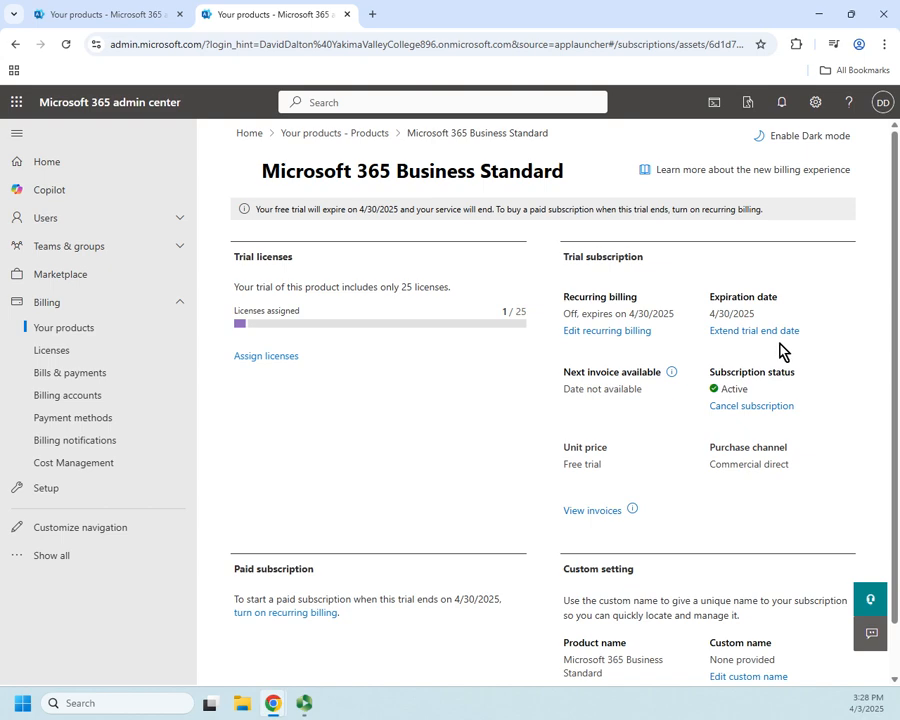
mouse_move(799, 424)
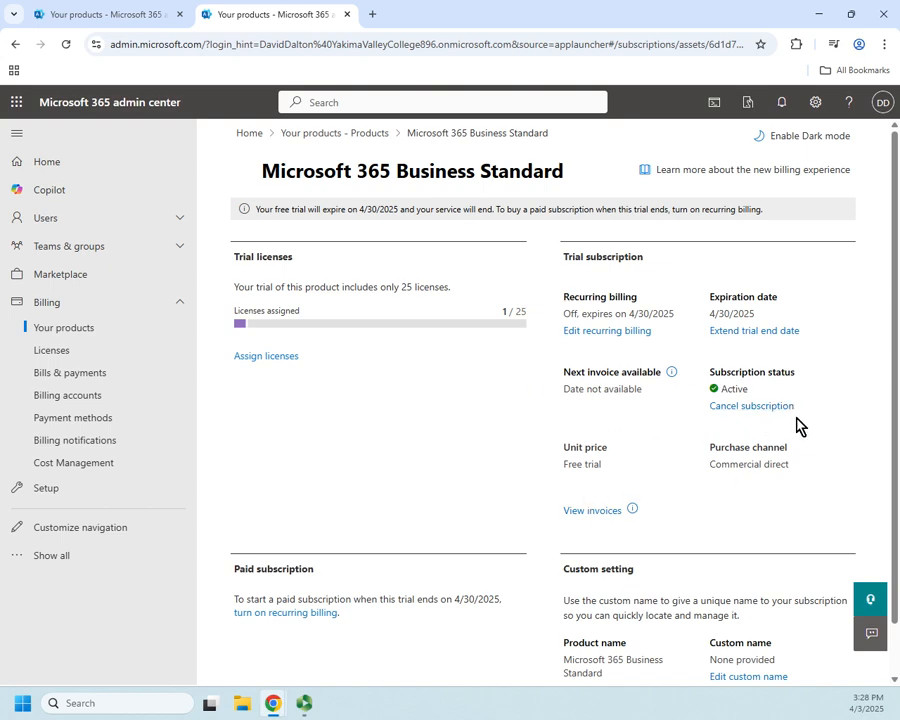
mouse_move(783, 355)
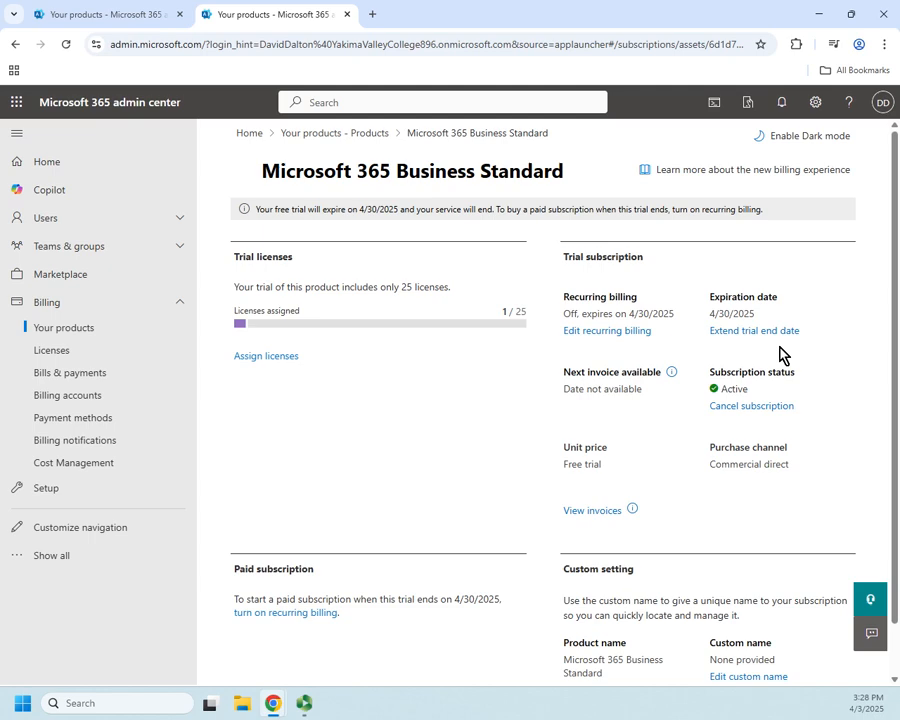
mouse_move(779, 355)
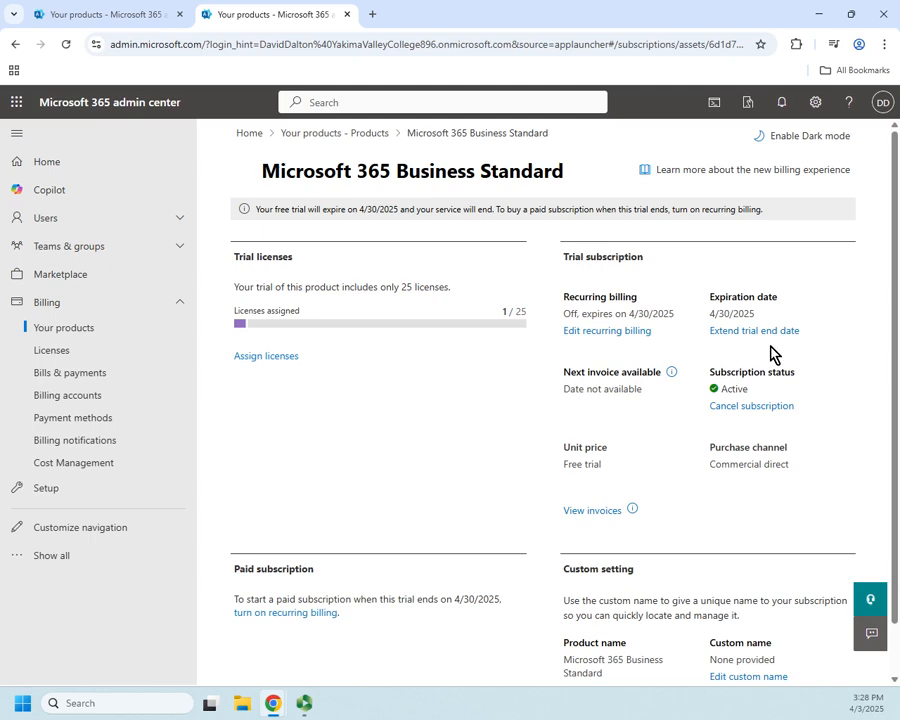
mouse_move(785, 350)
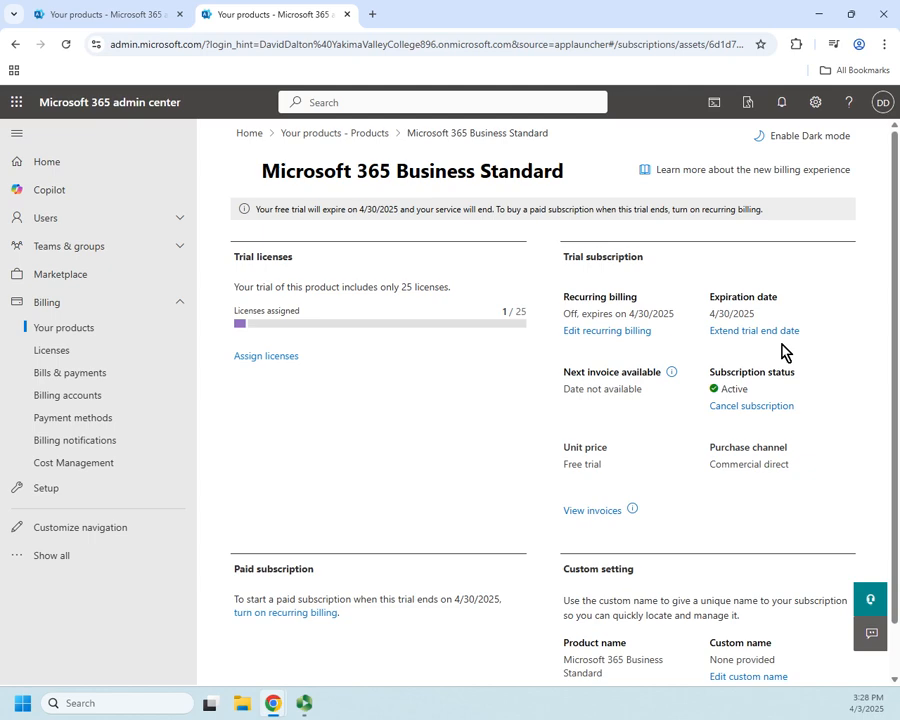
mouse_move(830, 402)
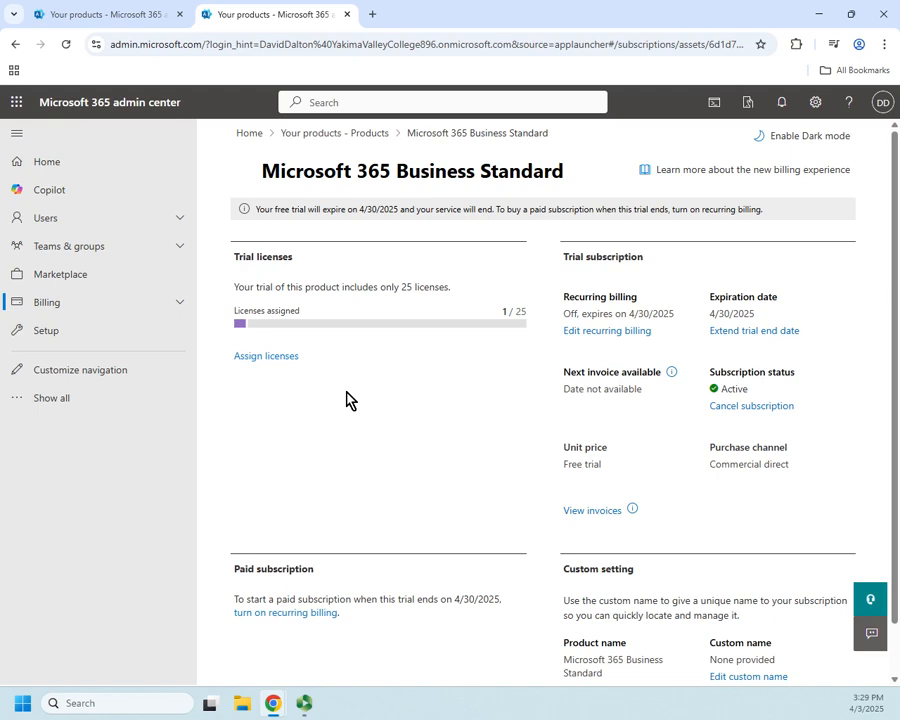
mouse_move(47, 161)
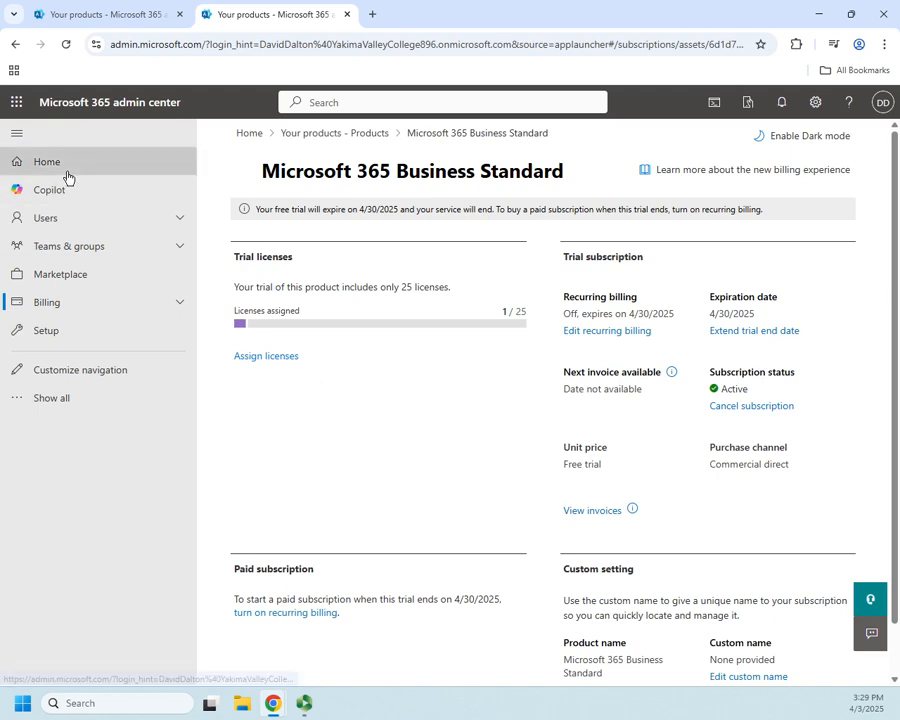